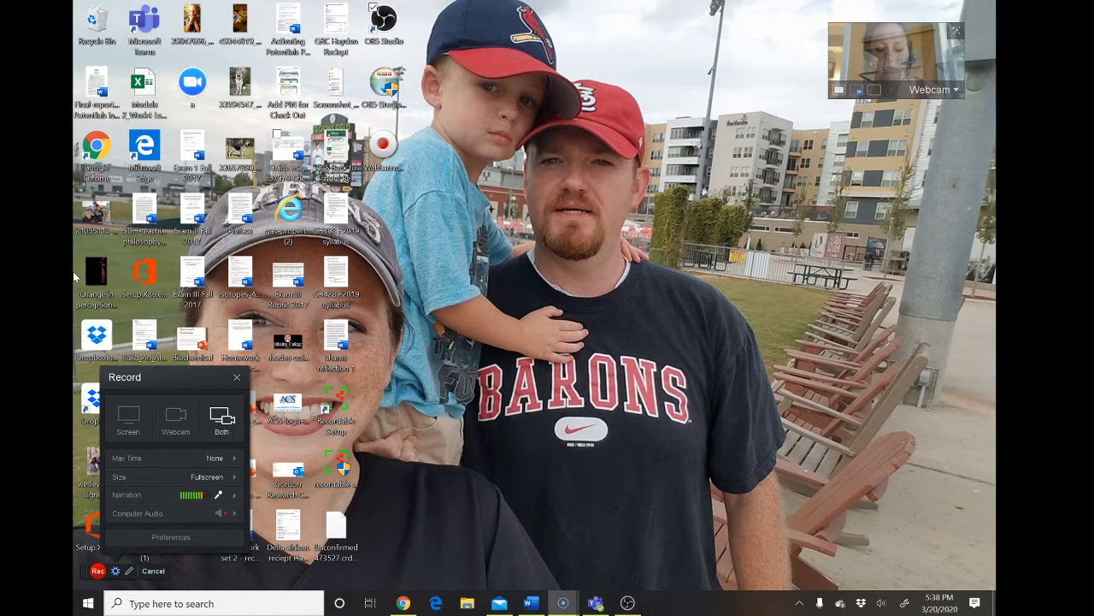
mouse_move(243, 462)
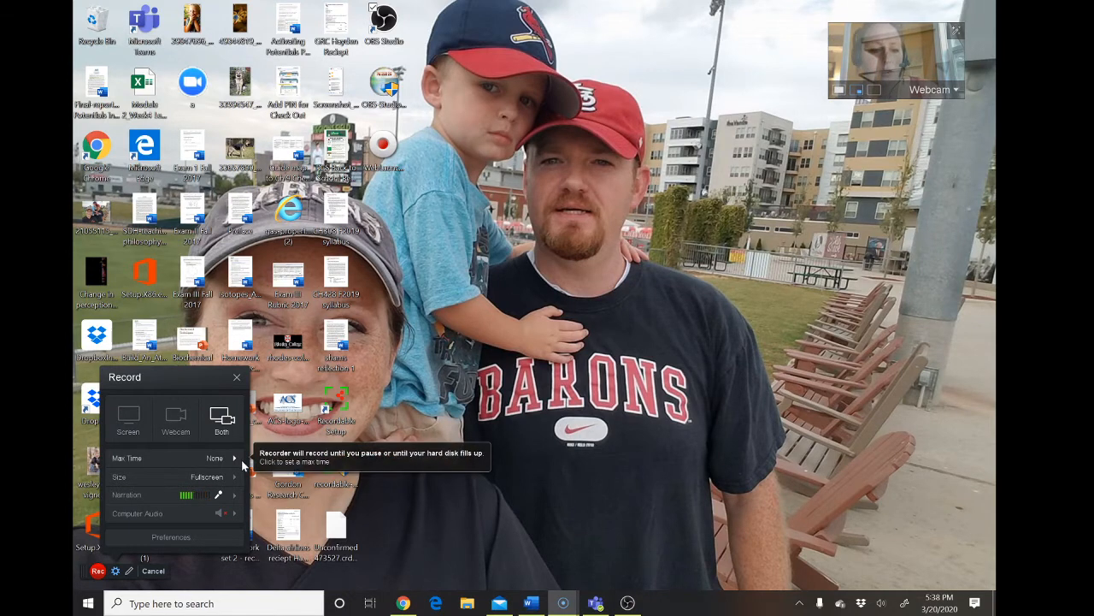
- Show the narration microphone choices with Plantronics Audio 620 USB selected
left_click(234, 494)
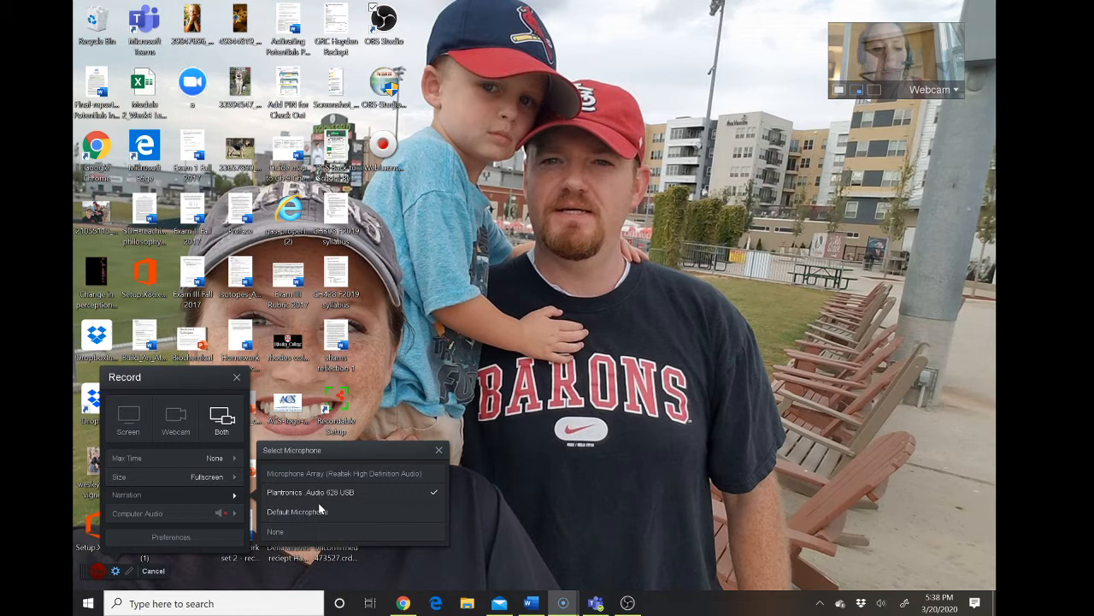
- Adjust the Plantronics Audio 620 USB recording volume slider in its Microphone Volume dialog
left_click(308, 493)
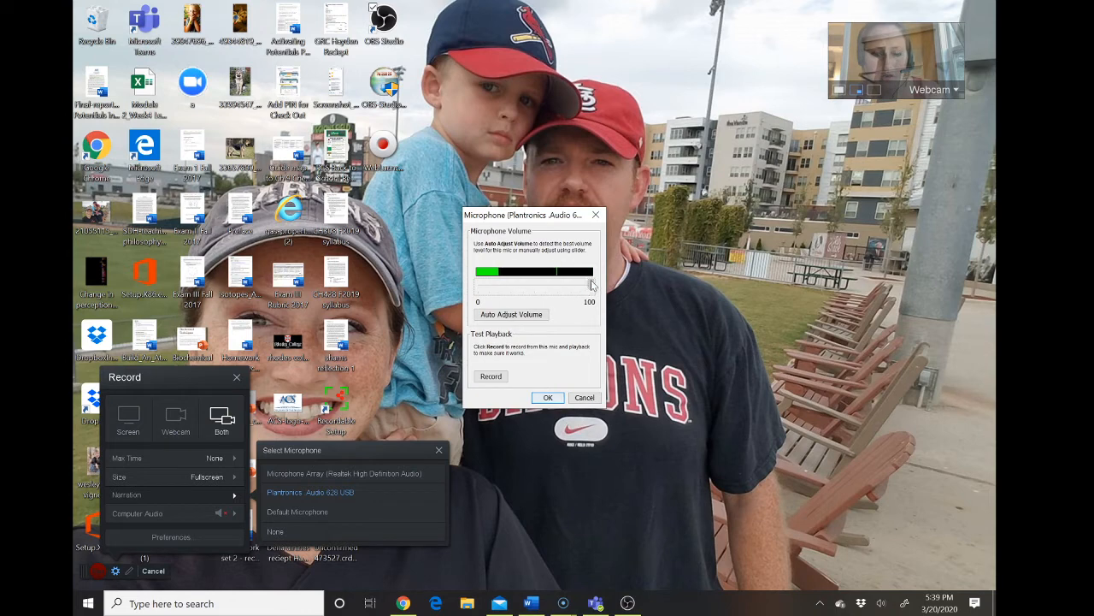
left_click_drag(590, 286, 493, 286)
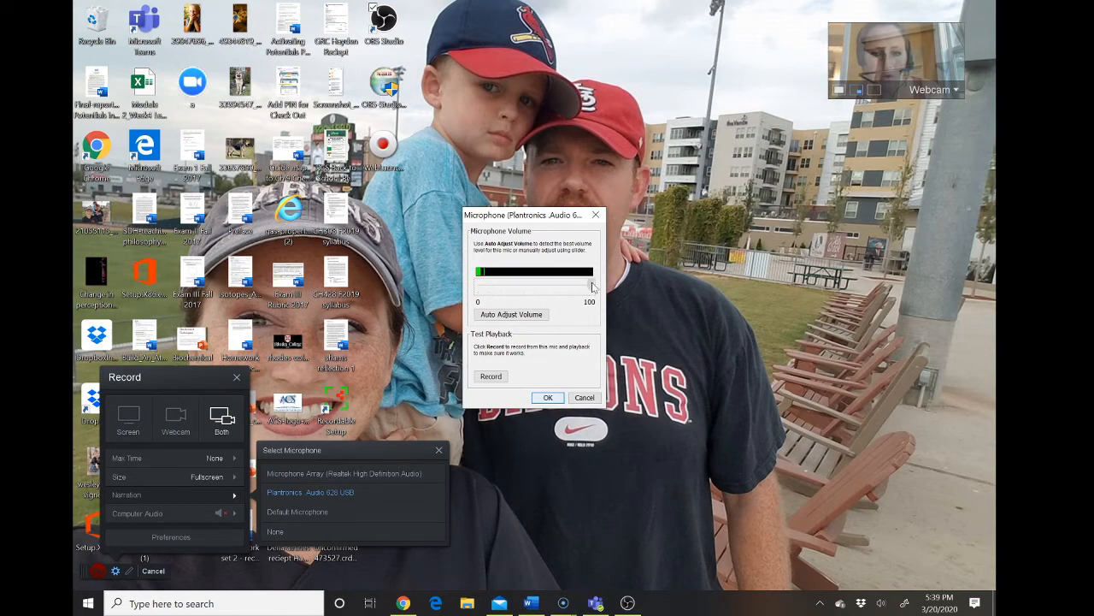
left_click_drag(479, 272, 592, 282)
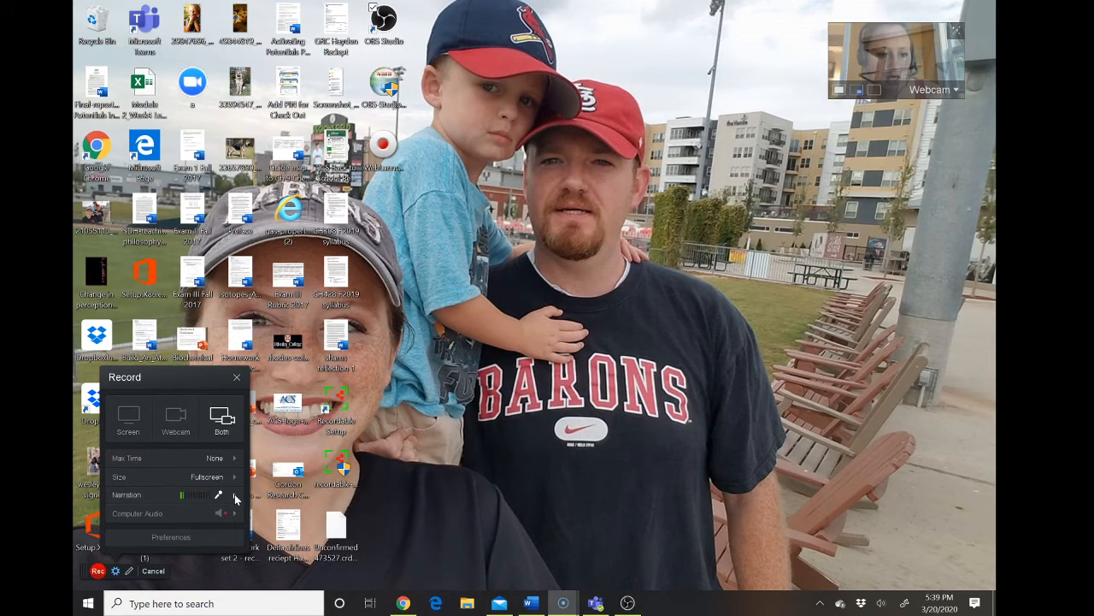
mouse_move(219, 496)
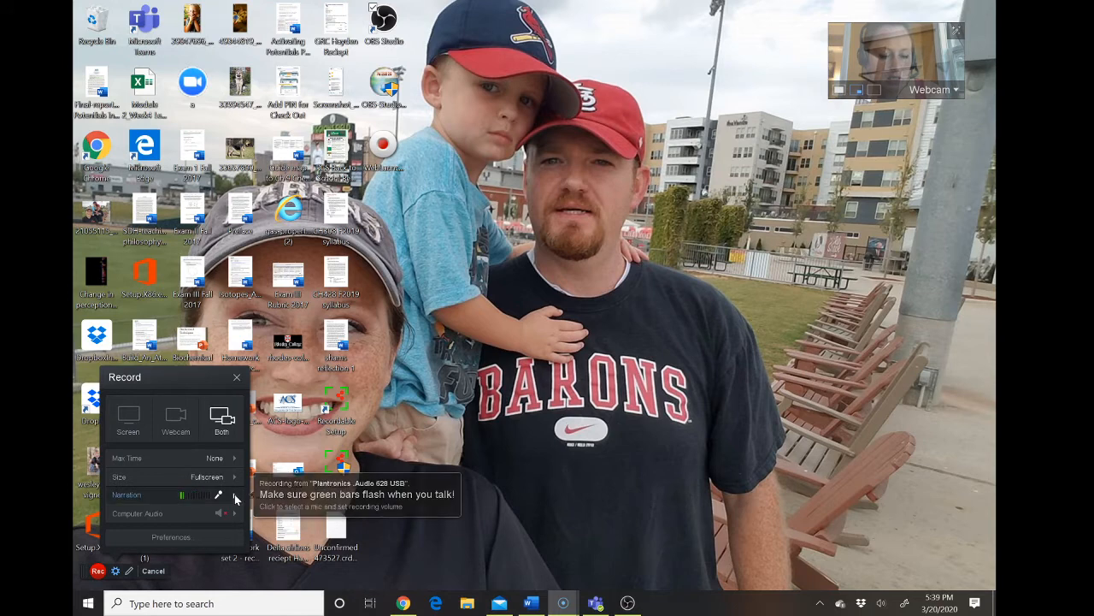
- Reopen the Plantronics Audio 620 USB Microphone Volume dialog to check its level
left_click(219, 494)
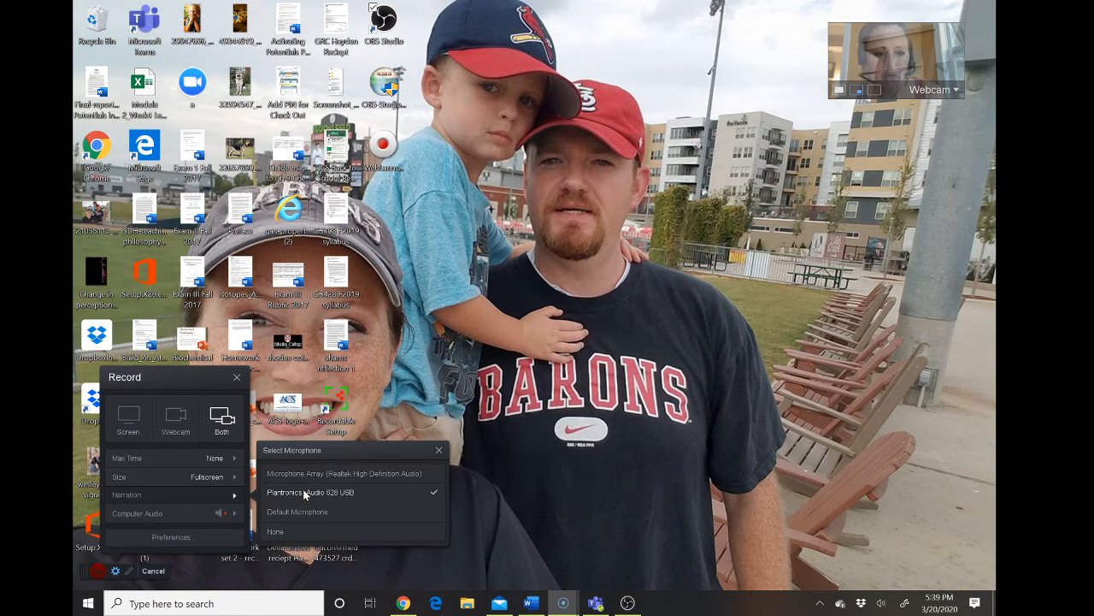
left_click(312, 493)
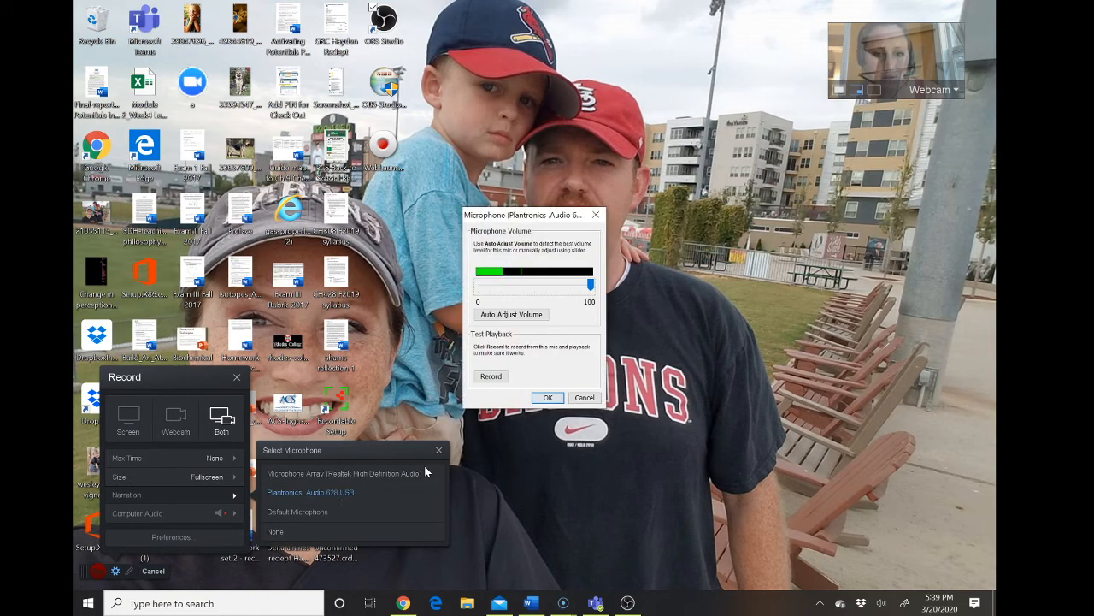